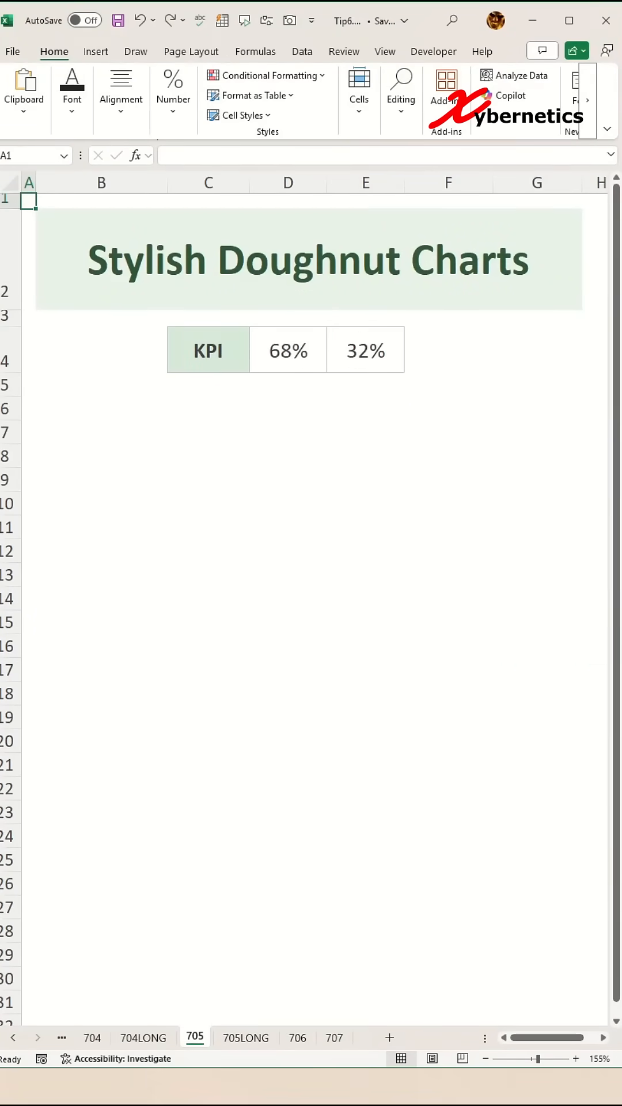
{"action": "mouse_move", "coordinate": [451, 542]}
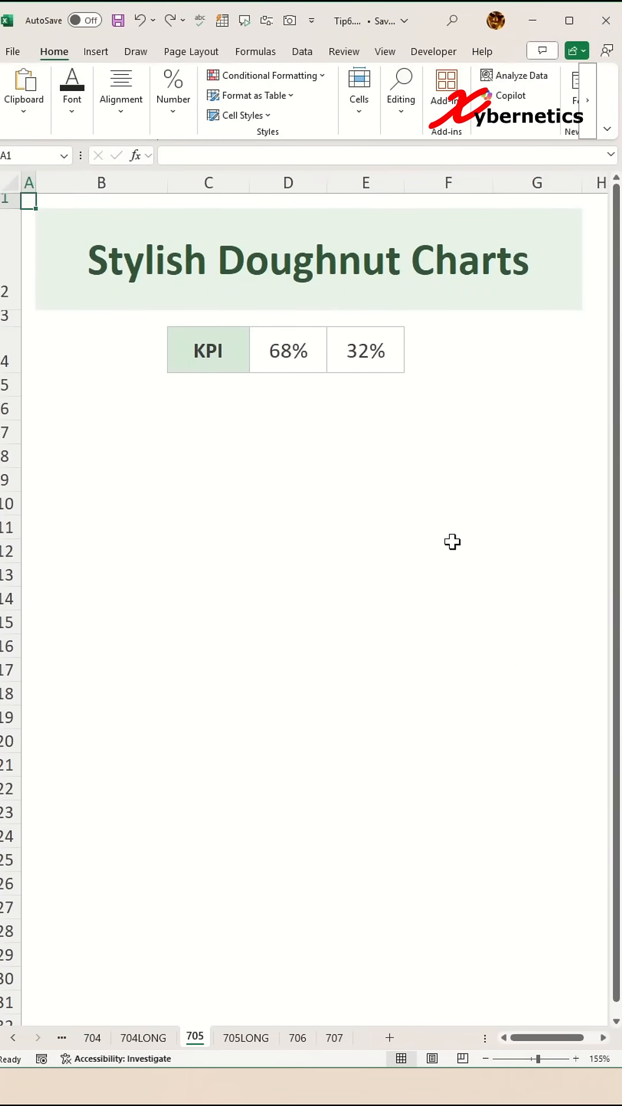
- Select the KPI row C4:E4 with its 68% and 32% values as chart data
{"action": "left_click", "coordinate": [288, 350]}
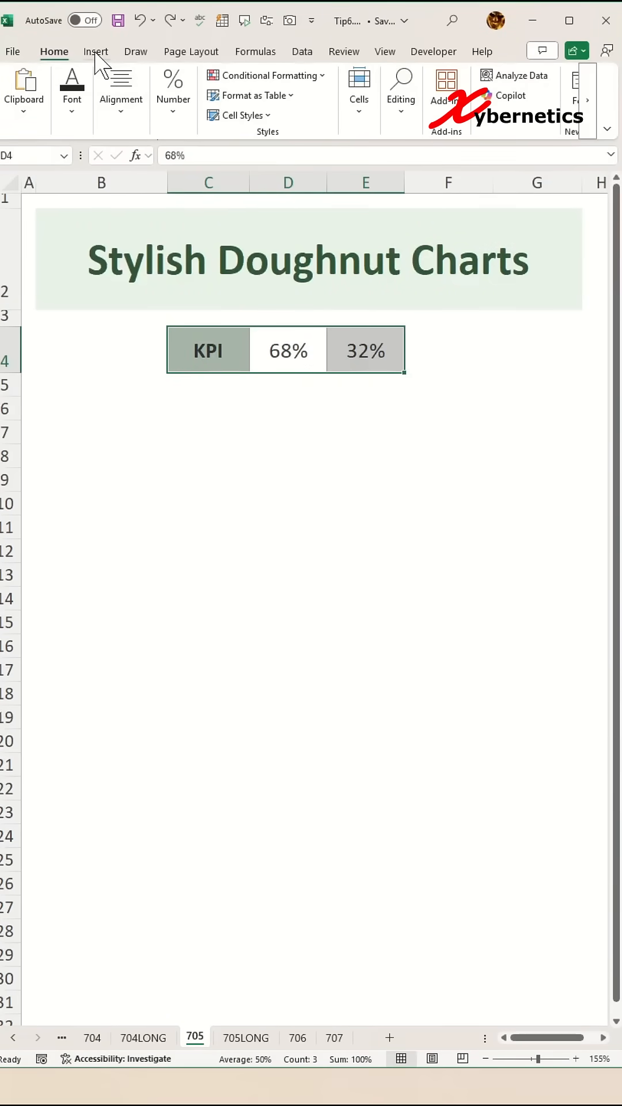
- Insert a doughnut chart of the KPI values and remove its title
{"action": "left_click", "coordinate": [240, 114]}
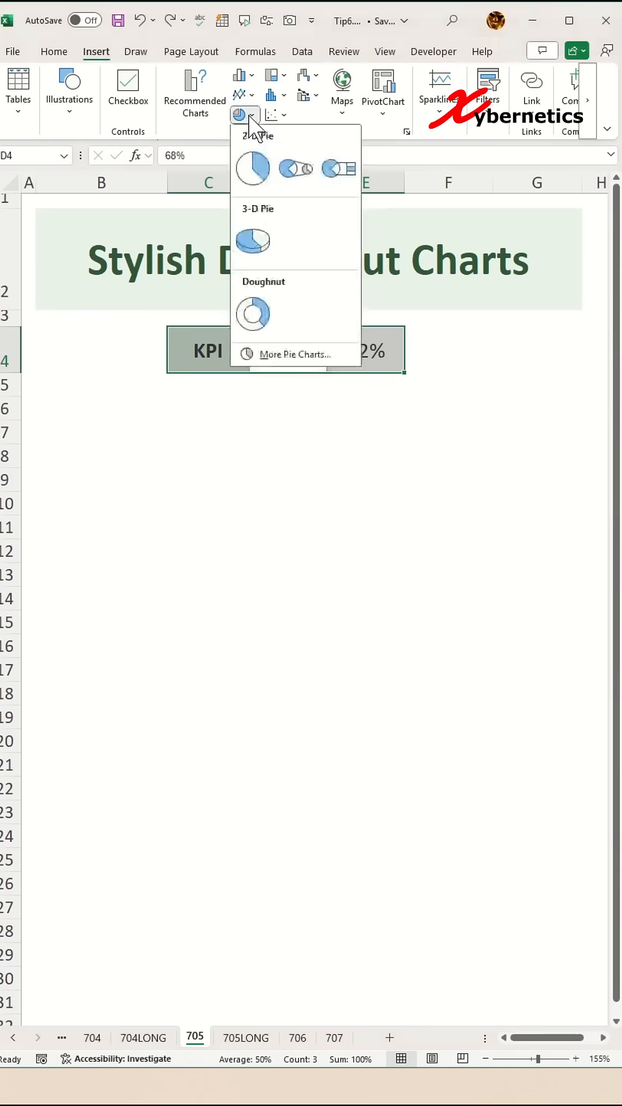
{"action": "left_click", "coordinate": [252, 313]}
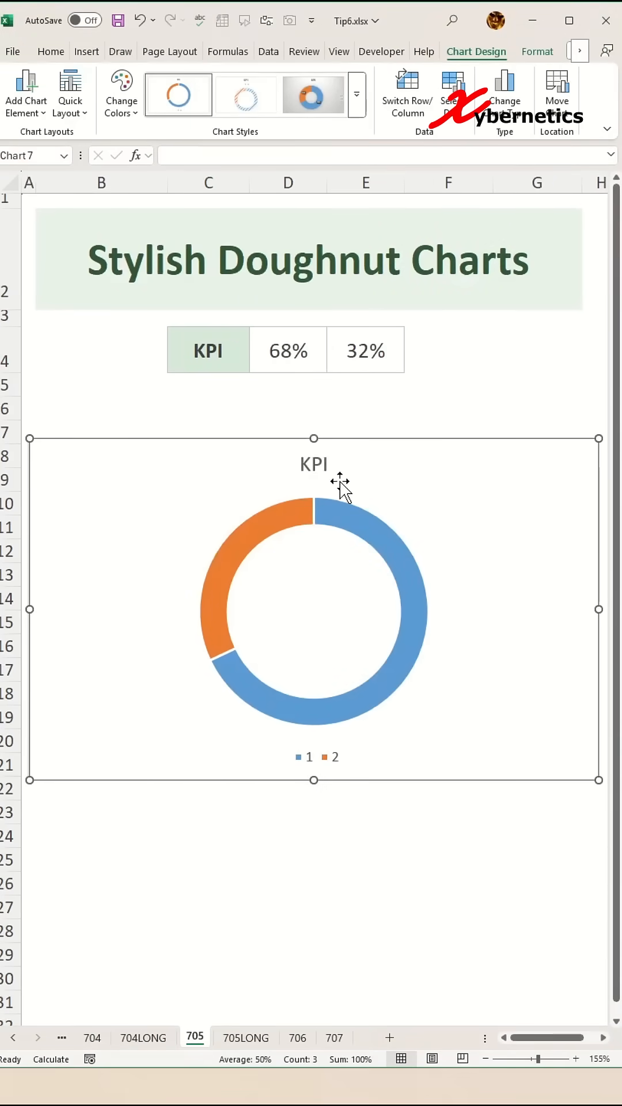
{"action": "left_click", "coordinate": [314, 465]}
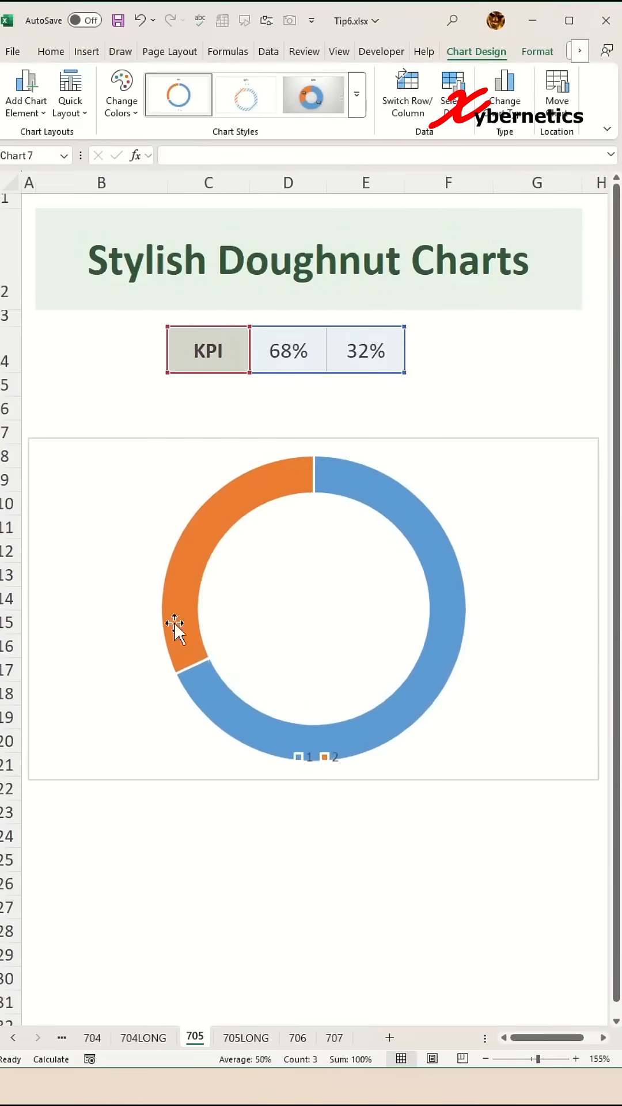
- Remove the chart's legend, background fill and border, then deselect it
{"action": "left_click", "coordinate": [176, 627]}
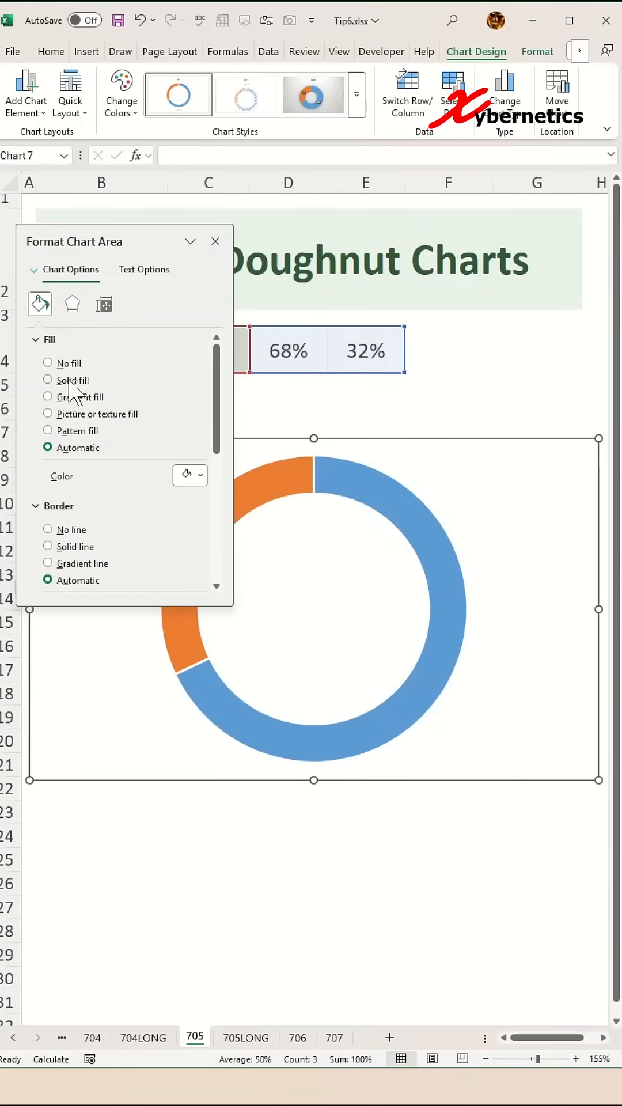
{"action": "left_click", "coordinate": [47, 363]}
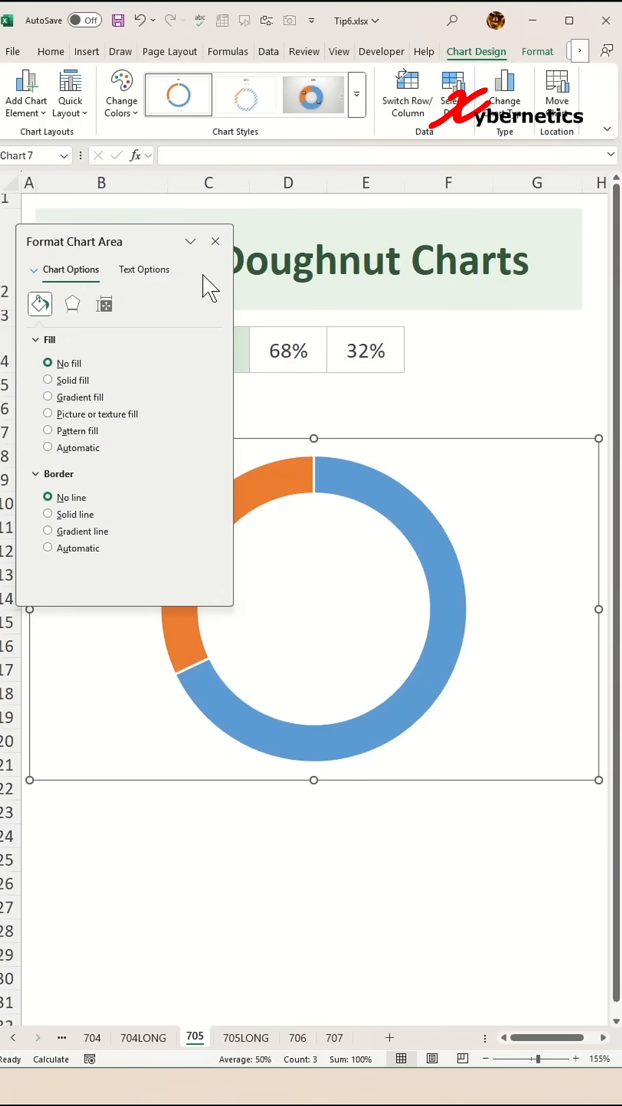
{"action": "left_click", "coordinate": [215, 241]}
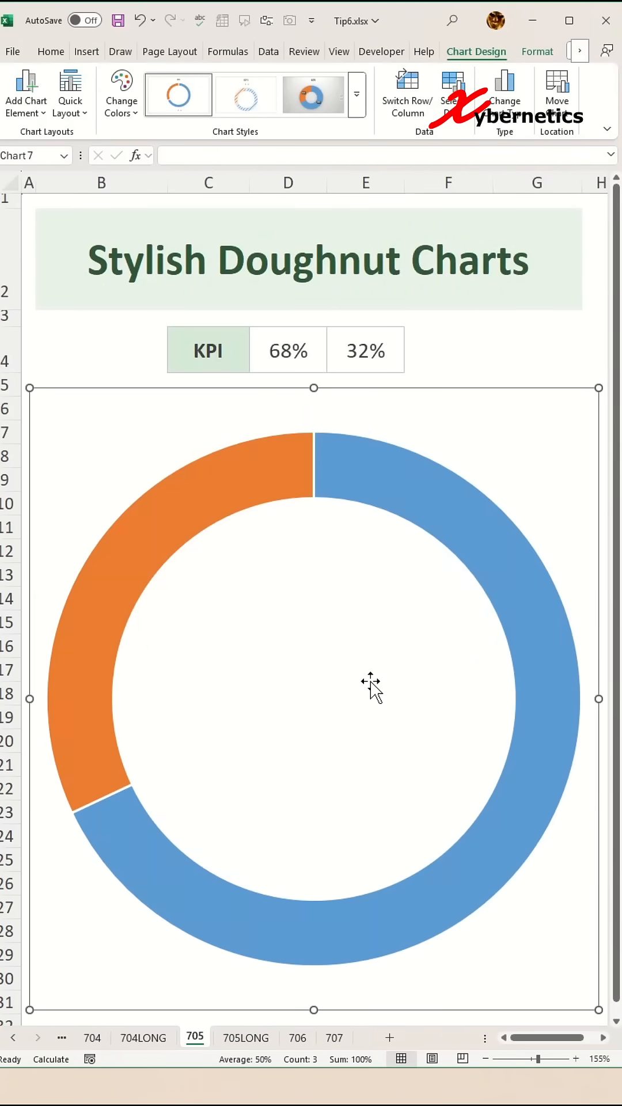
{"action": "left_click", "coordinate": [537, 349]}
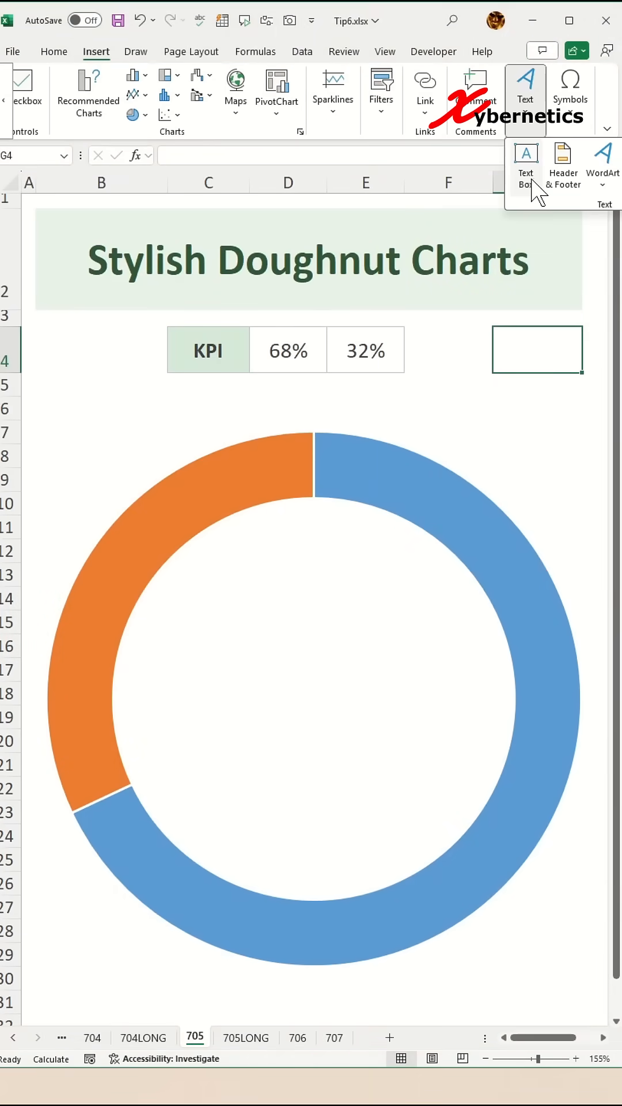
- Draw a text box in the doughnut's hole and link it to cell $D$4 showing 68%
{"action": "left_click_drag", "start_coordinate": [138, 603], "coordinate": [522, 832]}
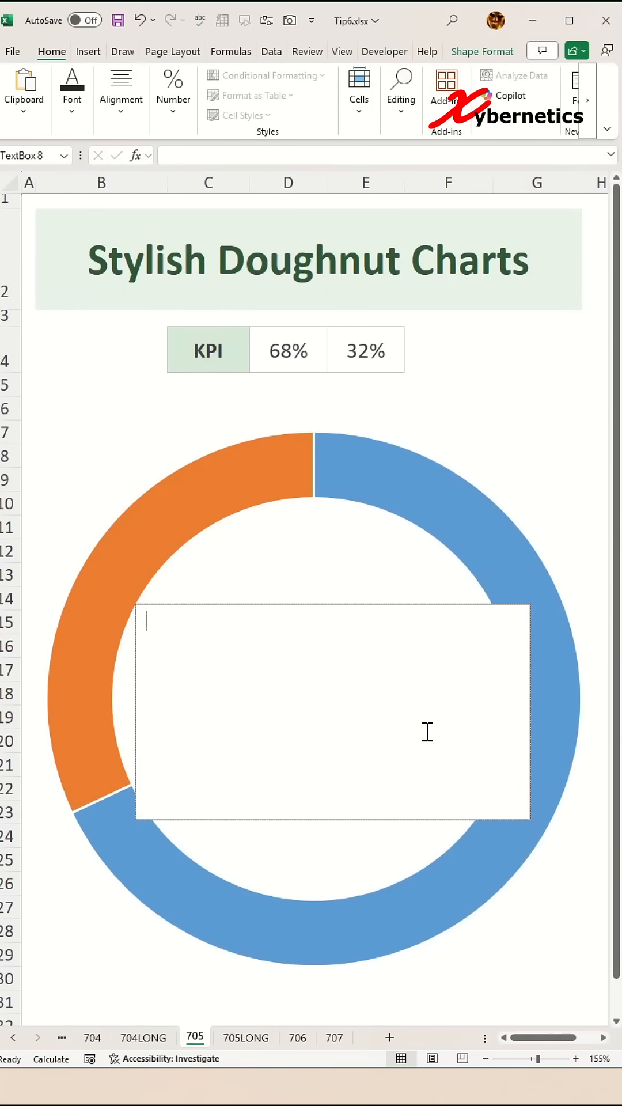
{"action": "mouse_move", "coordinate": [420, 601]}
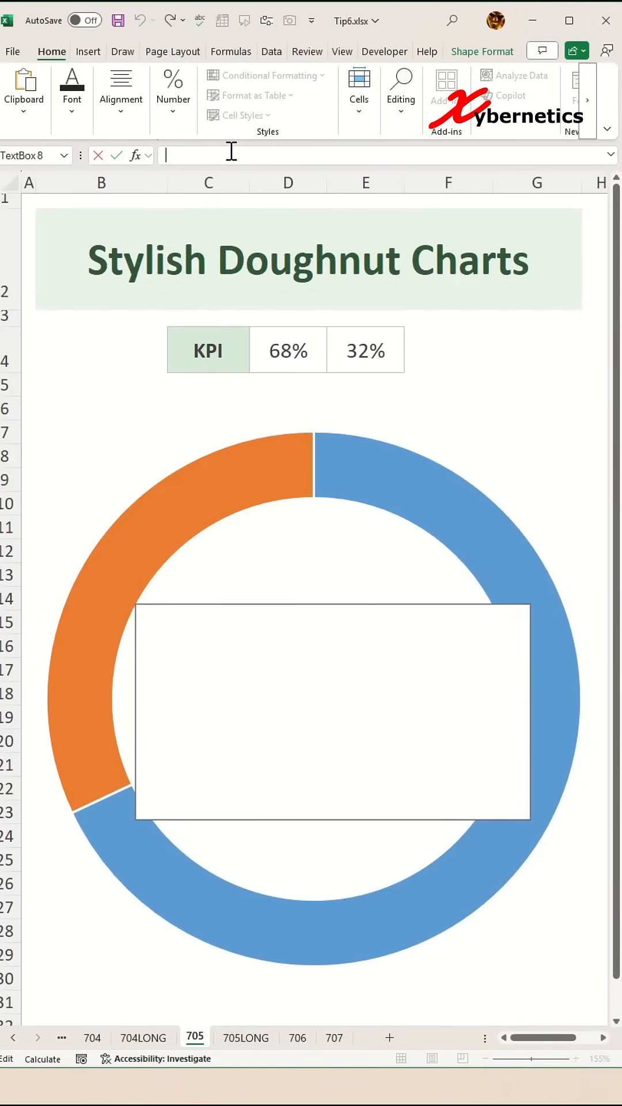
{"action": "left_click", "coordinate": [288, 350]}
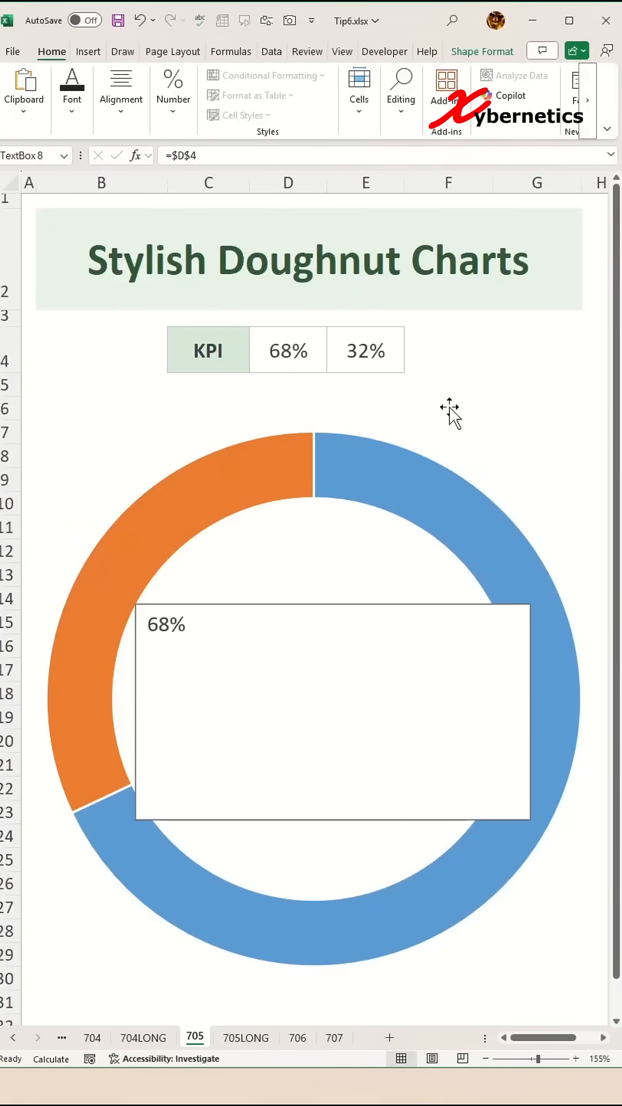
{"action": "left_click", "coordinate": [448, 349]}
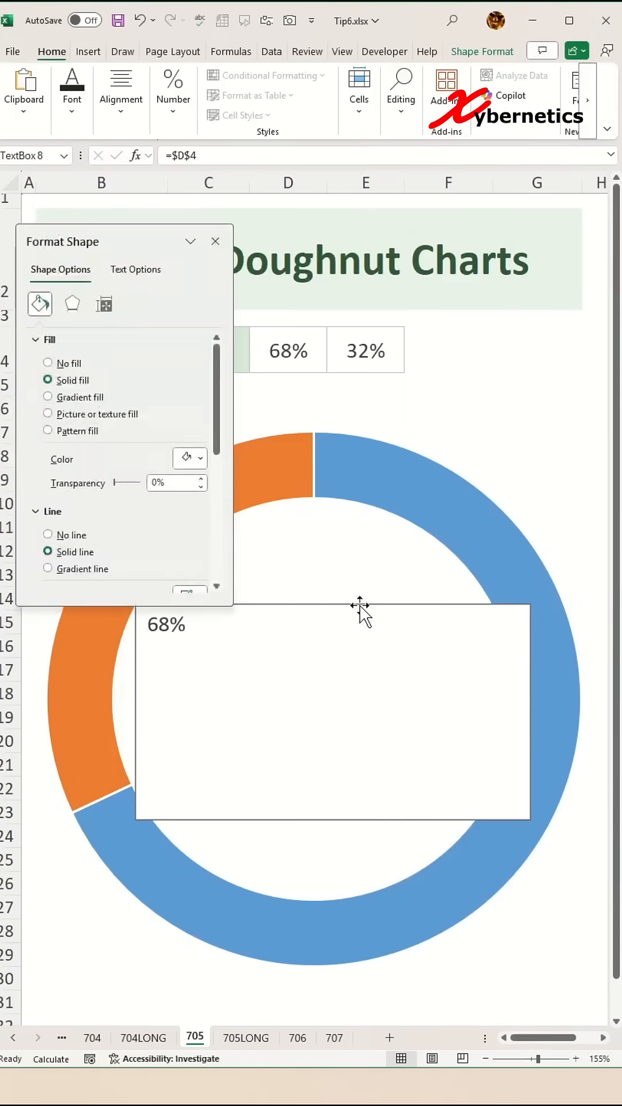
- Give the 68% text box no fill and no outline
{"action": "left_click", "coordinate": [48, 363]}
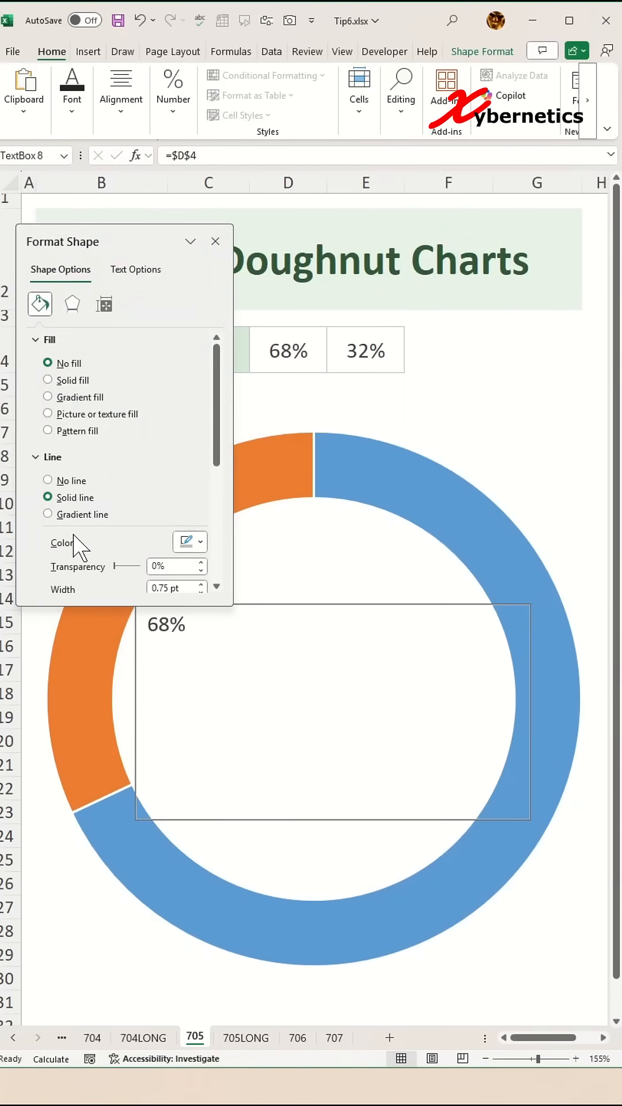
{"action": "left_click", "coordinate": [47, 481]}
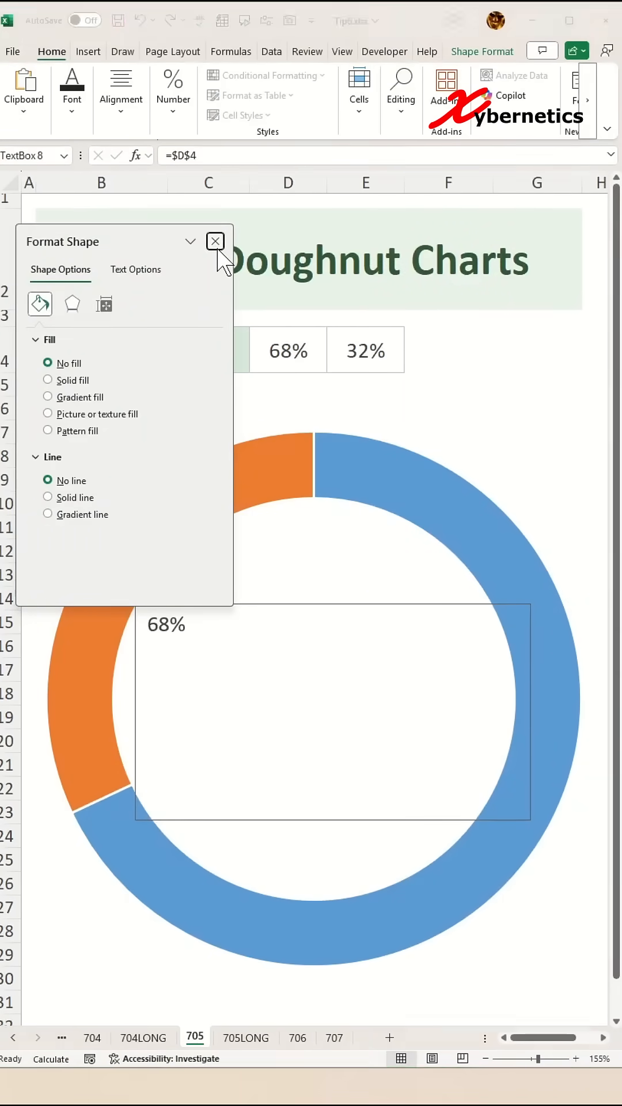
{"action": "left_click", "coordinate": [215, 241]}
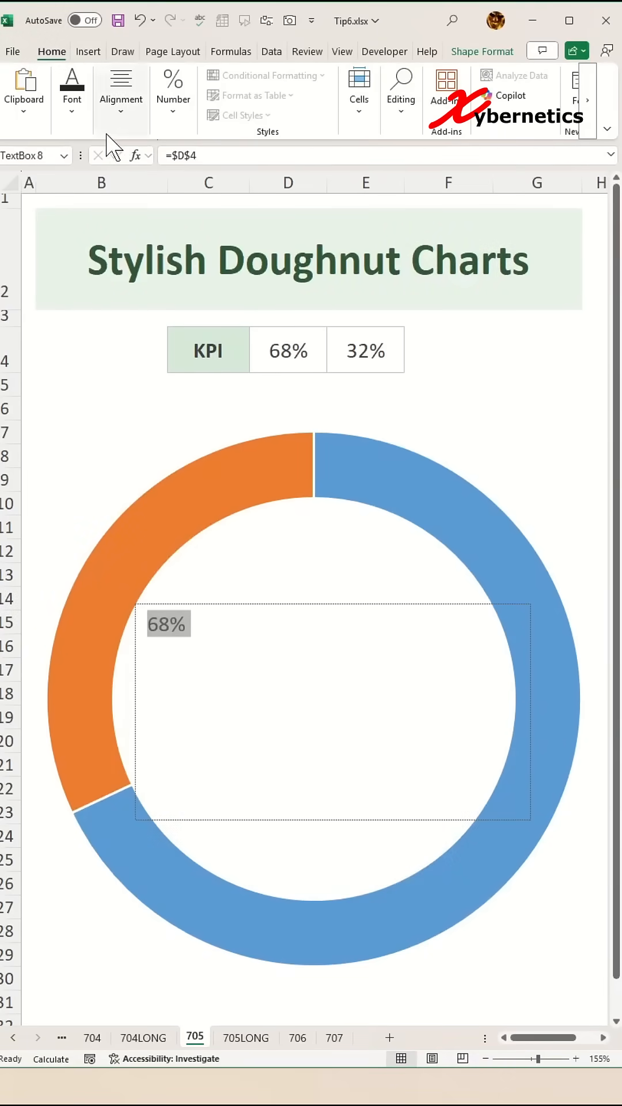
- Centre the 68% label and set it in Impact font enlarged towards size 88
{"action": "left_click", "coordinate": [121, 95]}
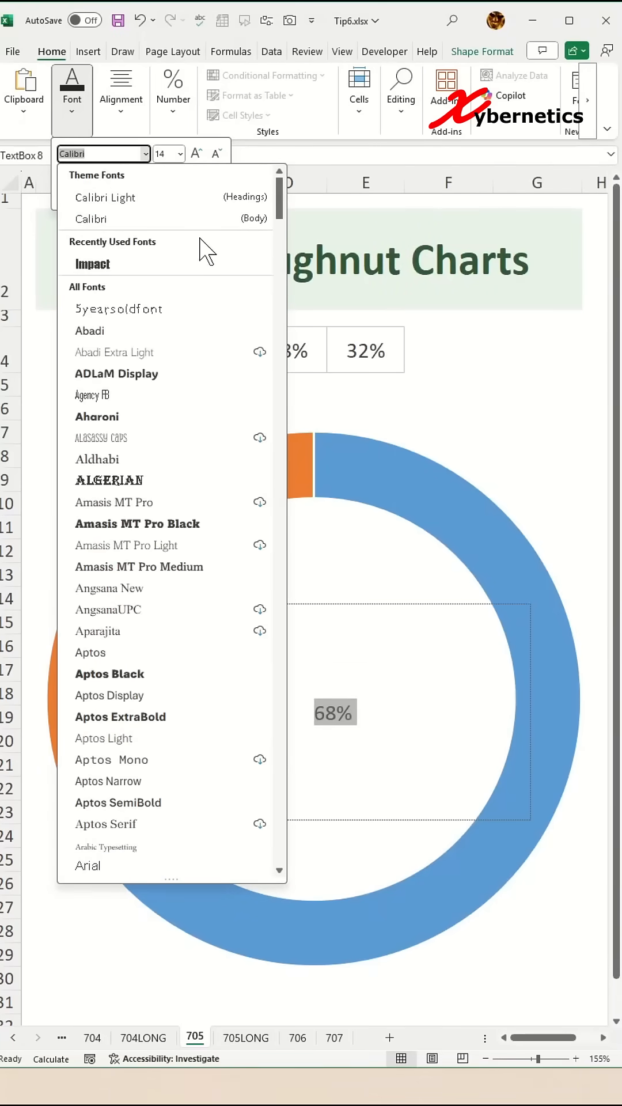
{"action": "left_click", "coordinate": [90, 264]}
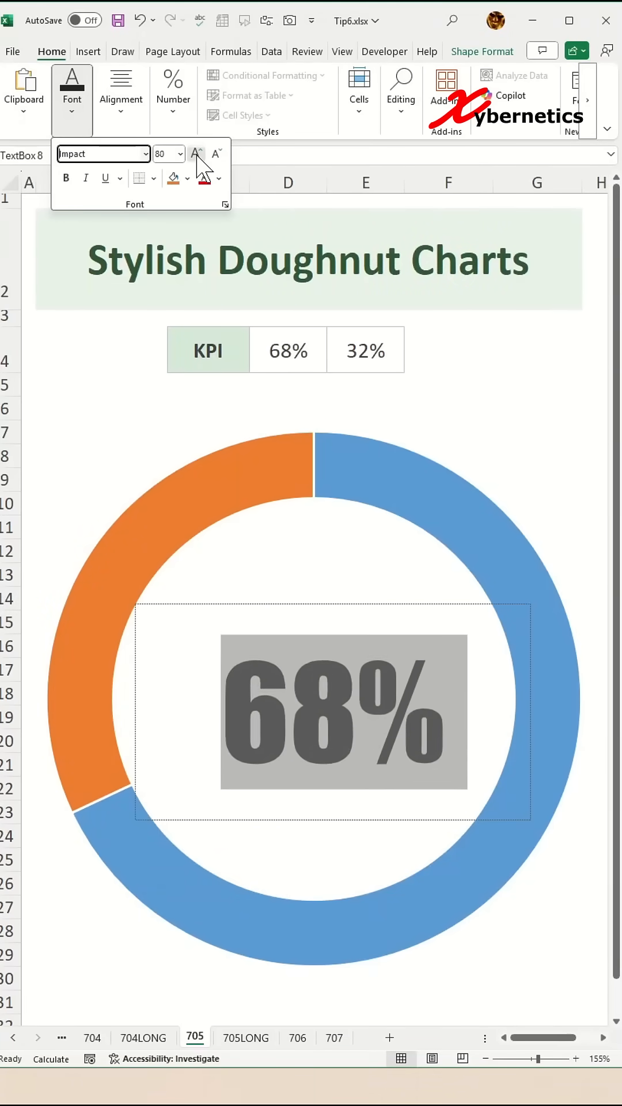
{"action": "left_click", "coordinate": [196, 153]}
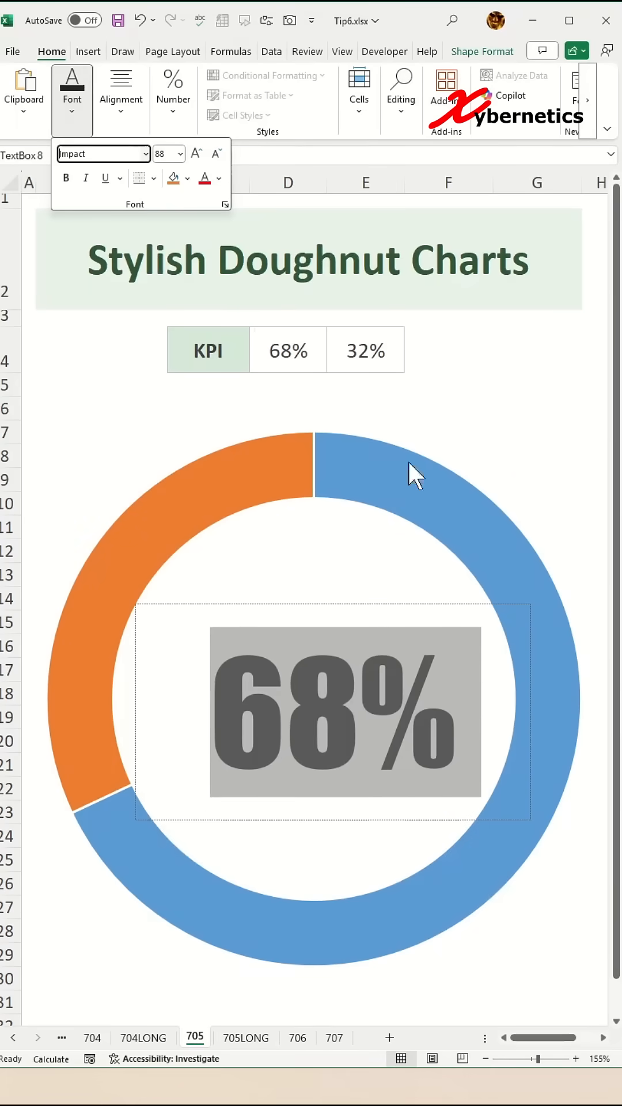
{"action": "left_click", "coordinate": [416, 465]}
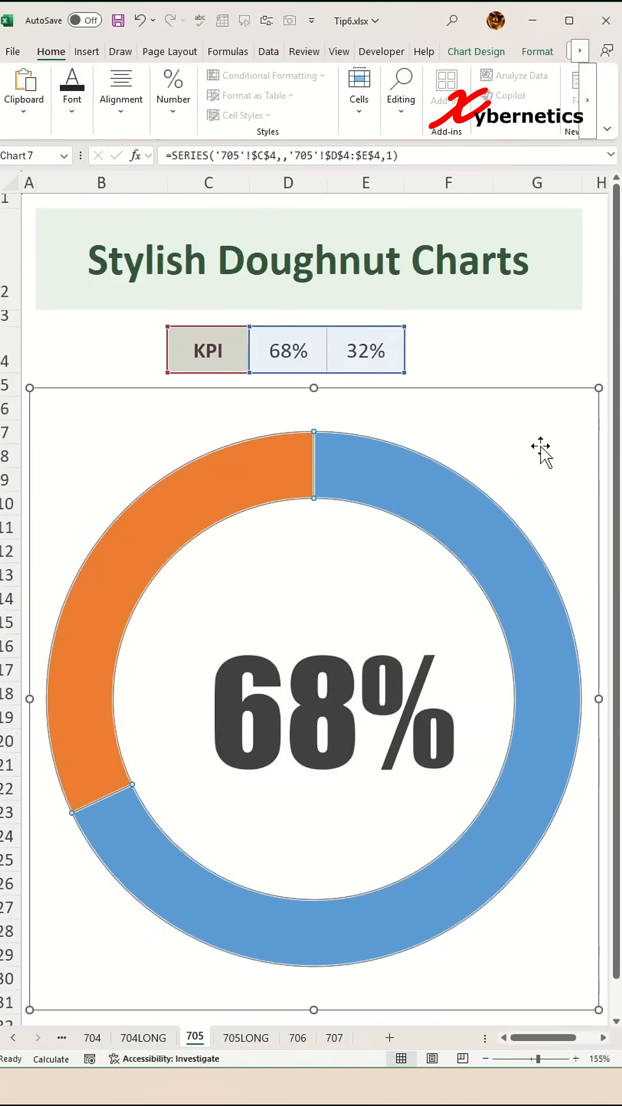
{"action": "mouse_move", "coordinate": [402, 698]}
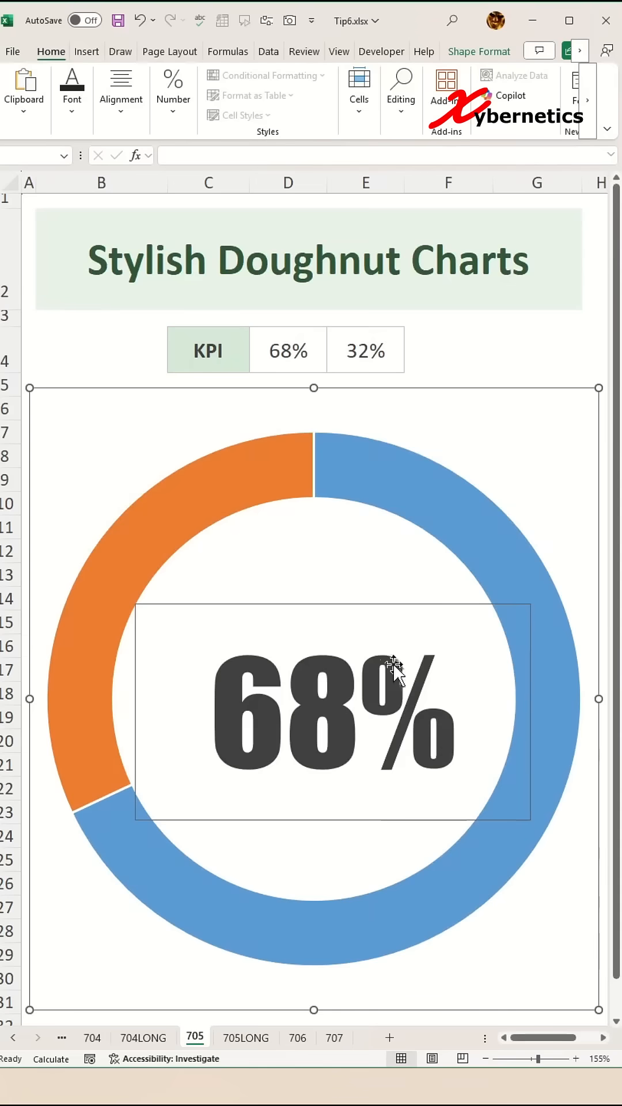
{"action": "mouse_move", "coordinate": [483, 63]}
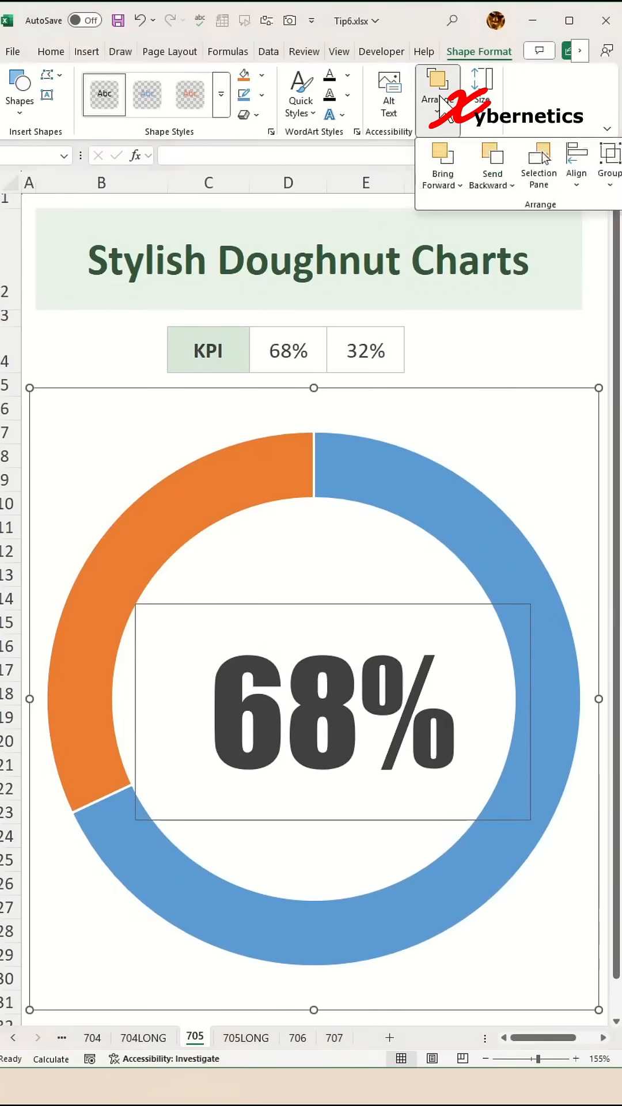
- Arrange the stacking order so the chart's remainder slice can be formatted
{"action": "left_click", "coordinate": [576, 162]}
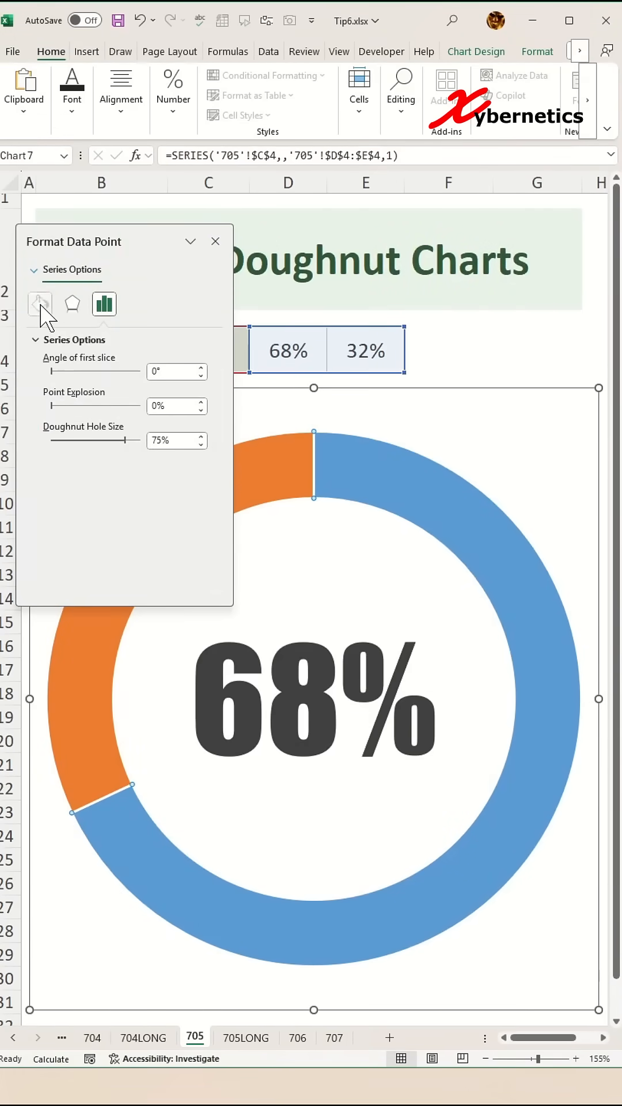
- Fill the remainder slice solid blue at 75% transparency with no border
{"action": "left_click", "coordinate": [39, 305]}
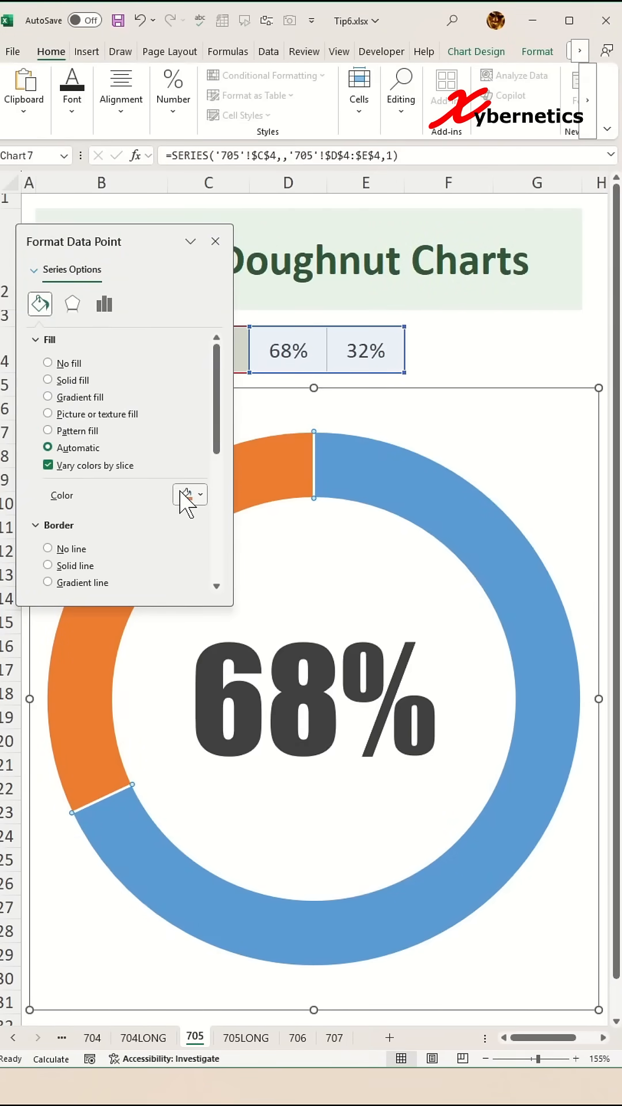
{"action": "left_click", "coordinate": [200, 494]}
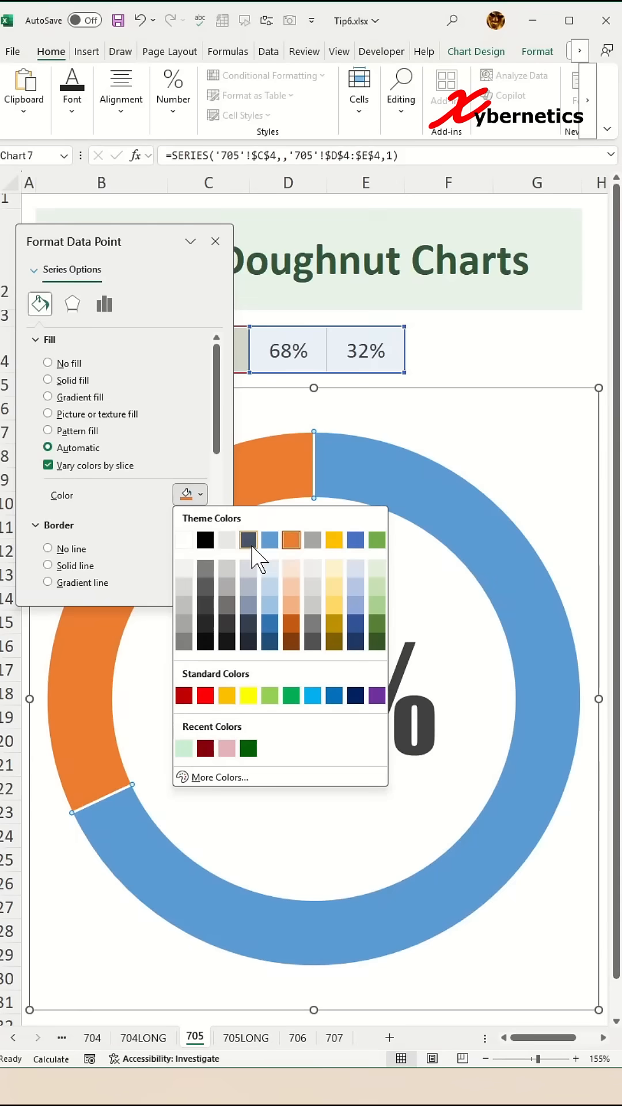
{"action": "left_click", "coordinate": [270, 539]}
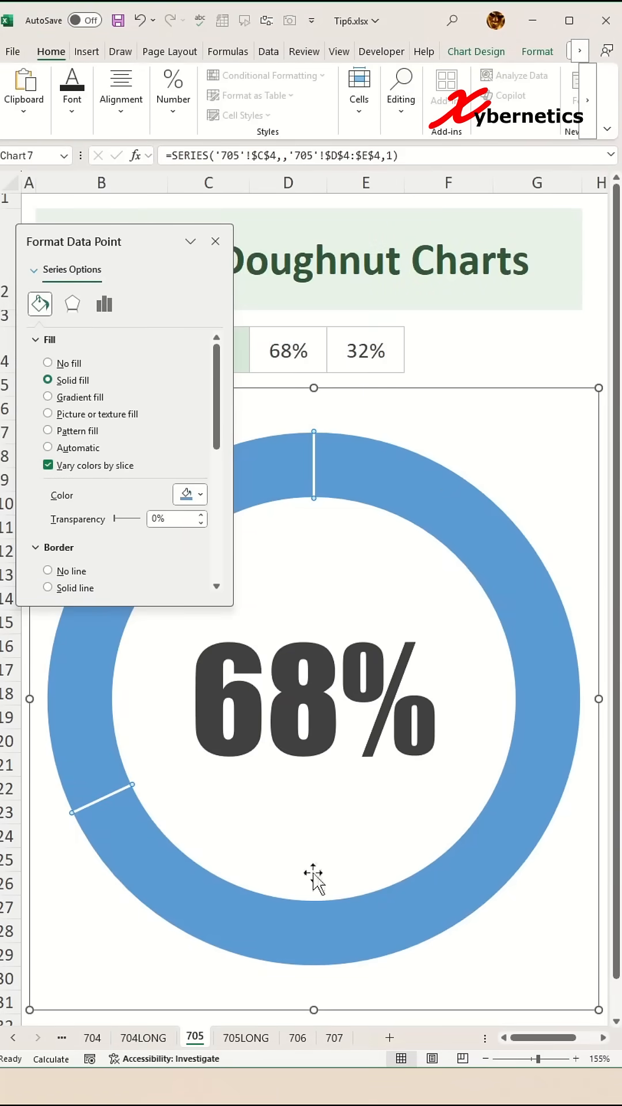
{"action": "mouse_move", "coordinate": [408, 589]}
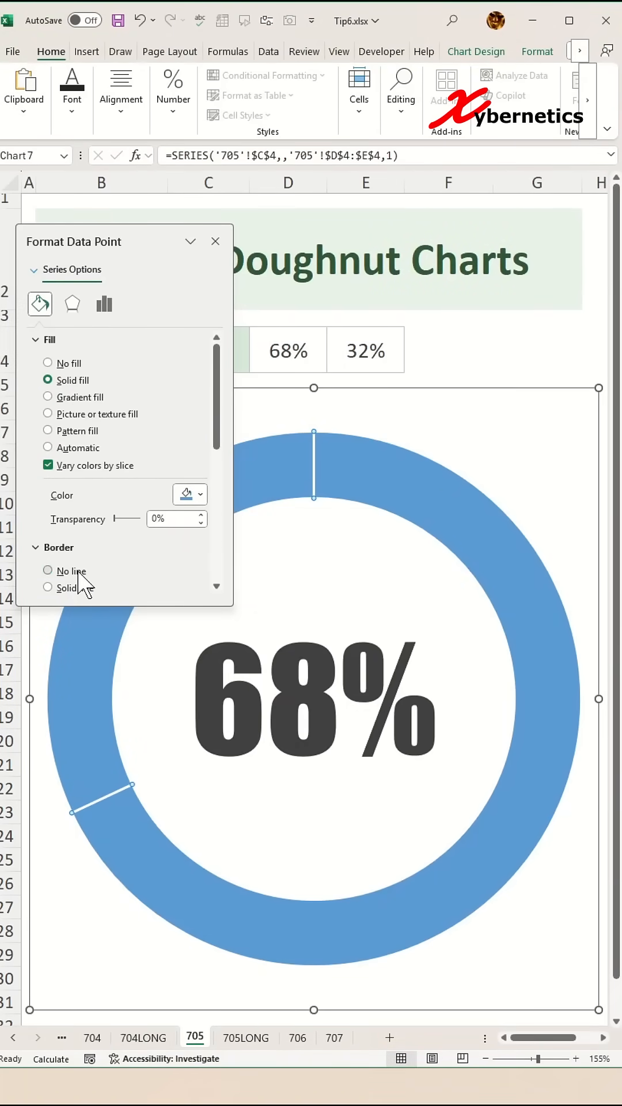
{"action": "left_click", "coordinate": [47, 570]}
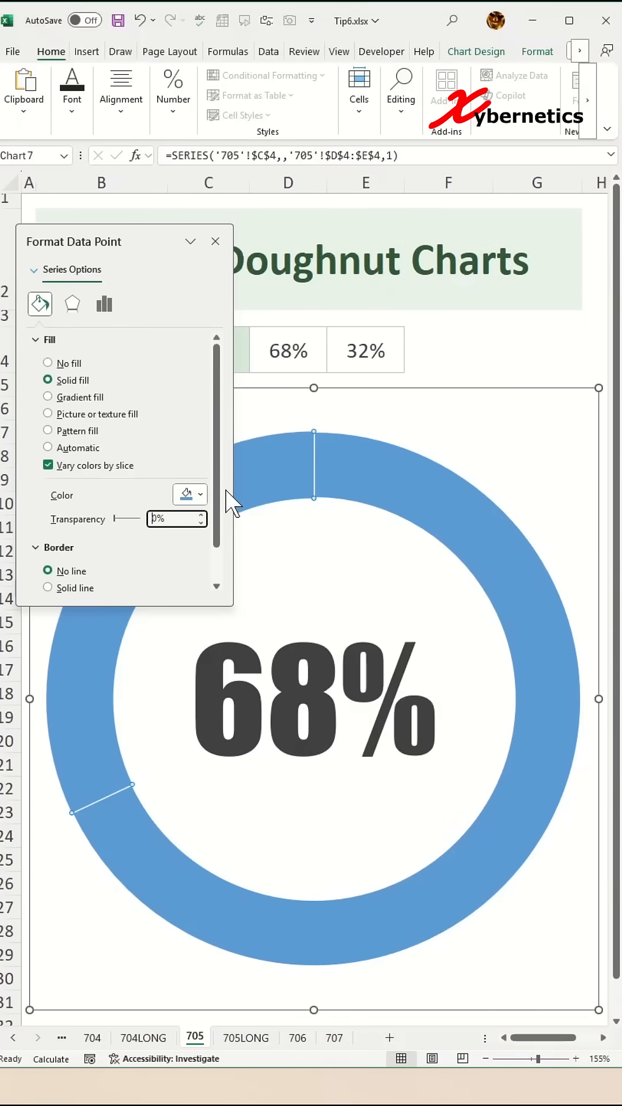
{"action": "type", "text": "75%"}
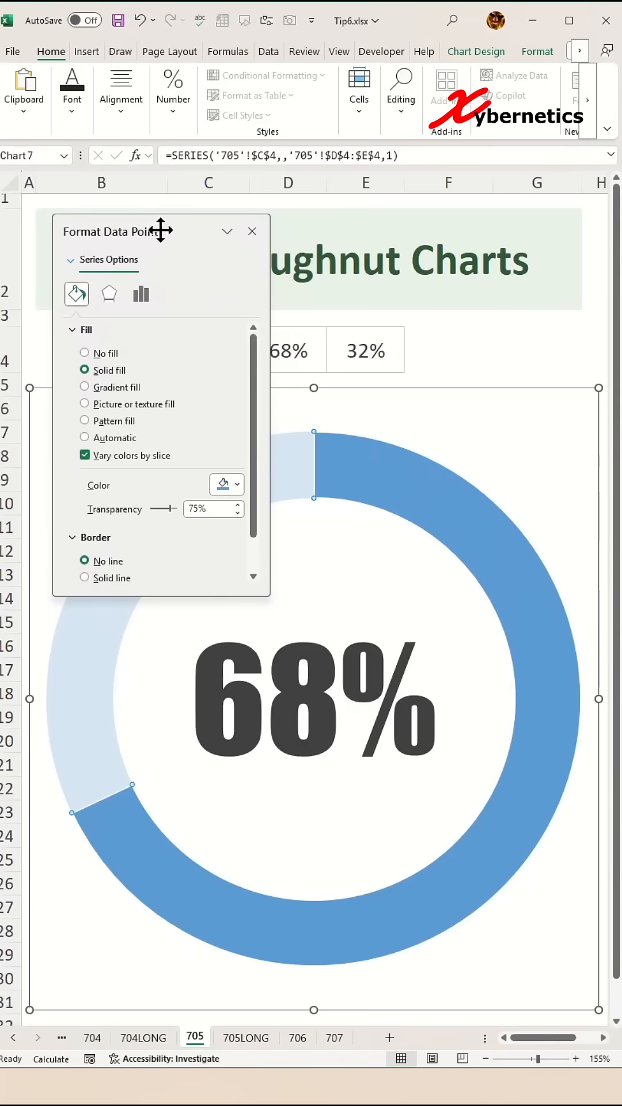
{"action": "mouse_move", "coordinate": [473, 542]}
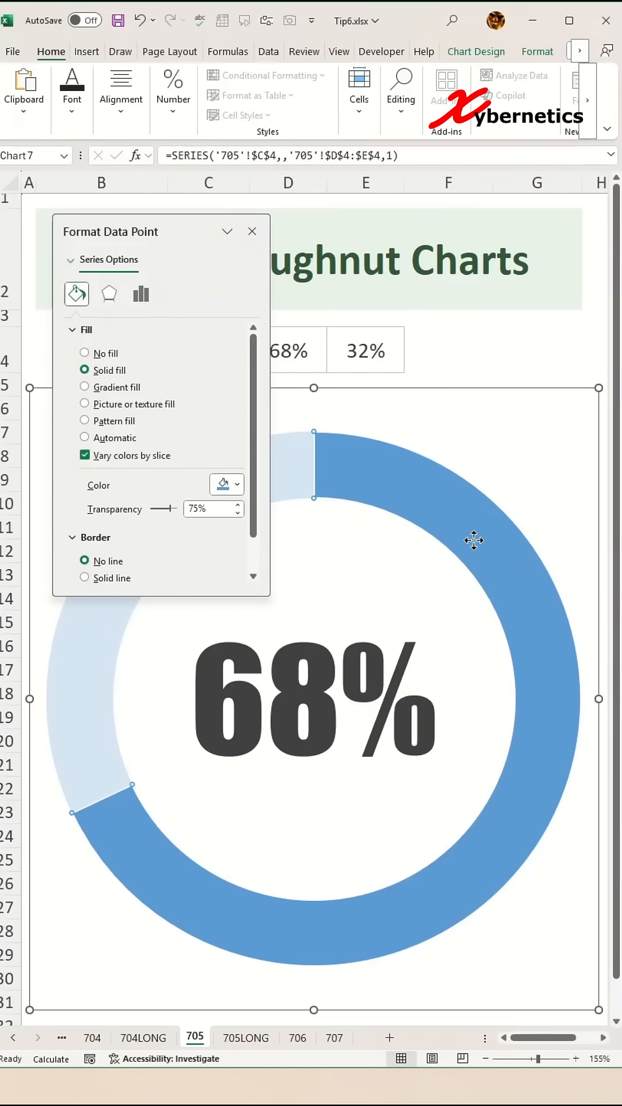
- Give the main 68% slice a solid border 28 pt wide
{"action": "scroll", "scroll_direction": "down", "scroll_amount": 3}
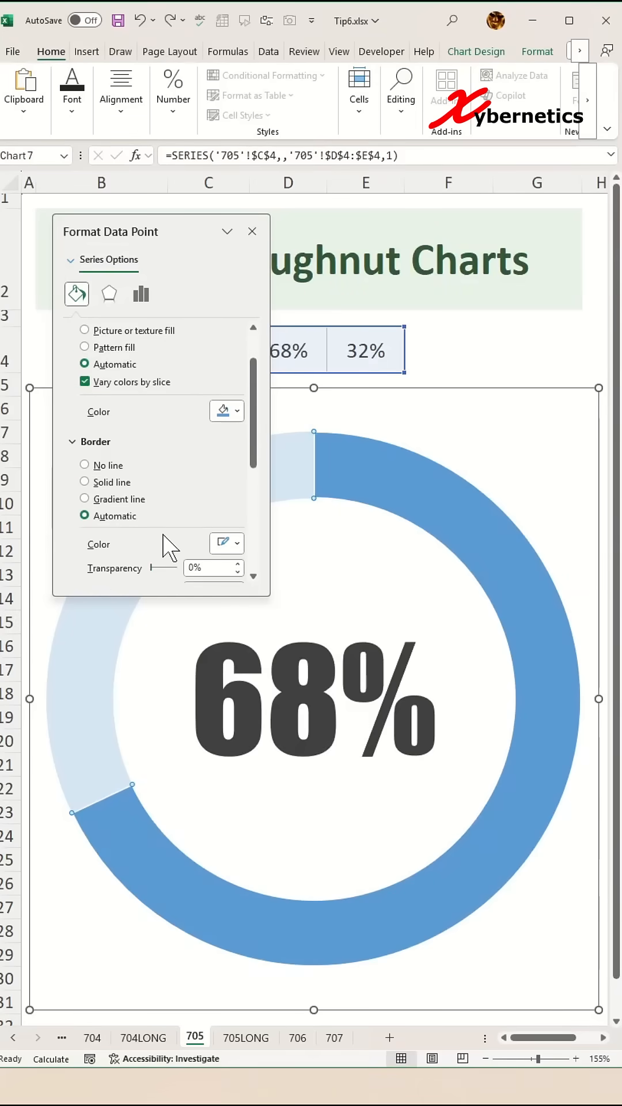
{"action": "scroll", "scroll_direction": "down", "scroll_amount": 3}
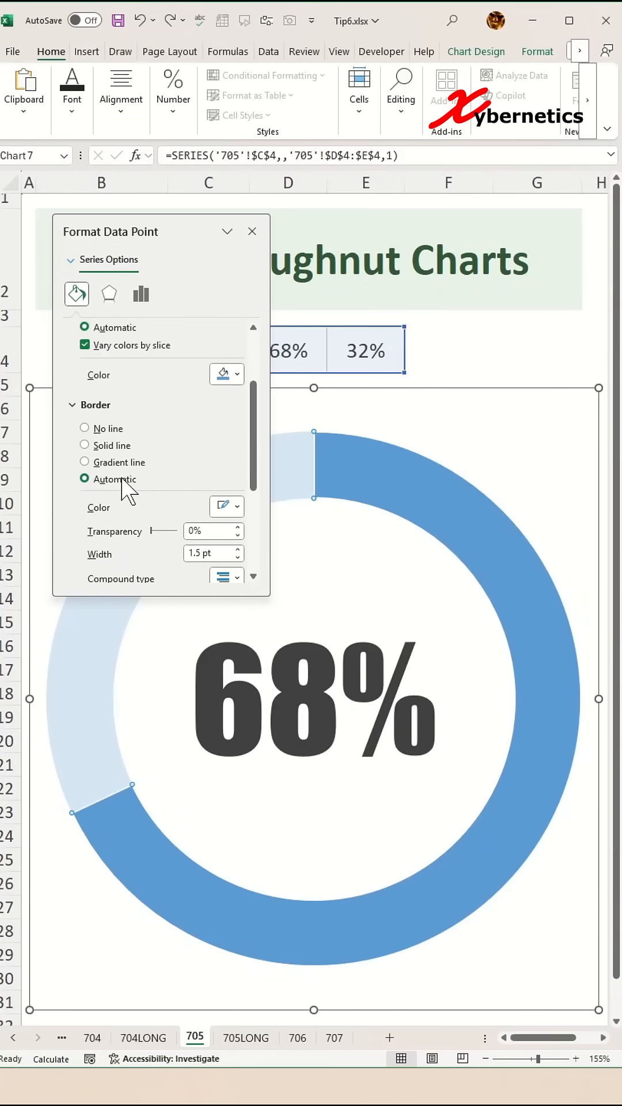
{"action": "left_click", "coordinate": [84, 445]}
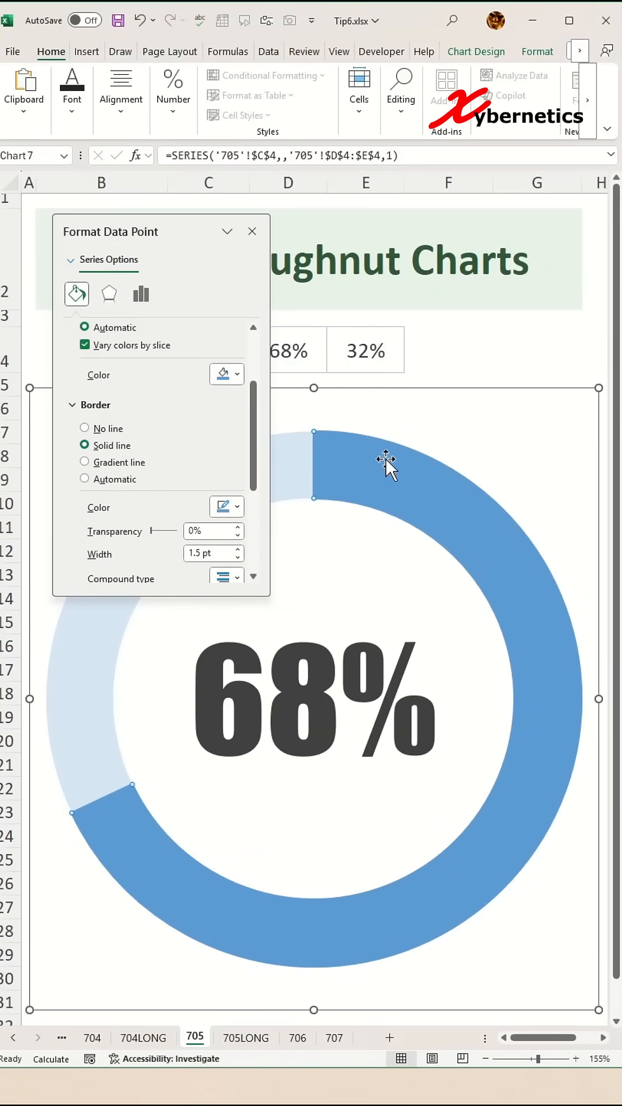
{"action": "mouse_move", "coordinate": [426, 614]}
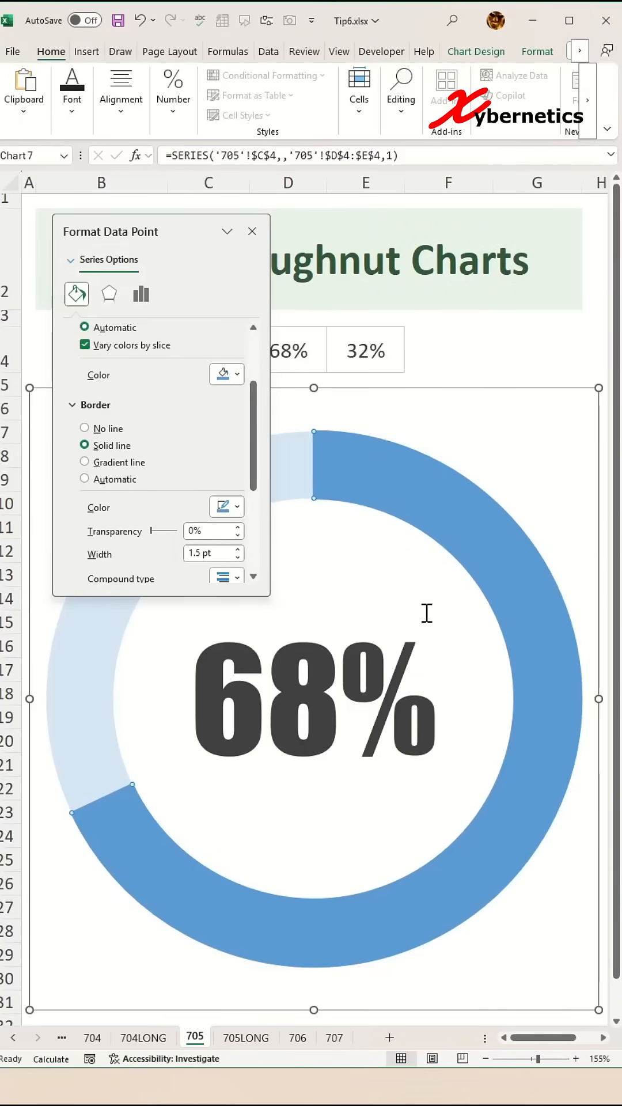
{"action": "left_click", "coordinate": [208, 555]}
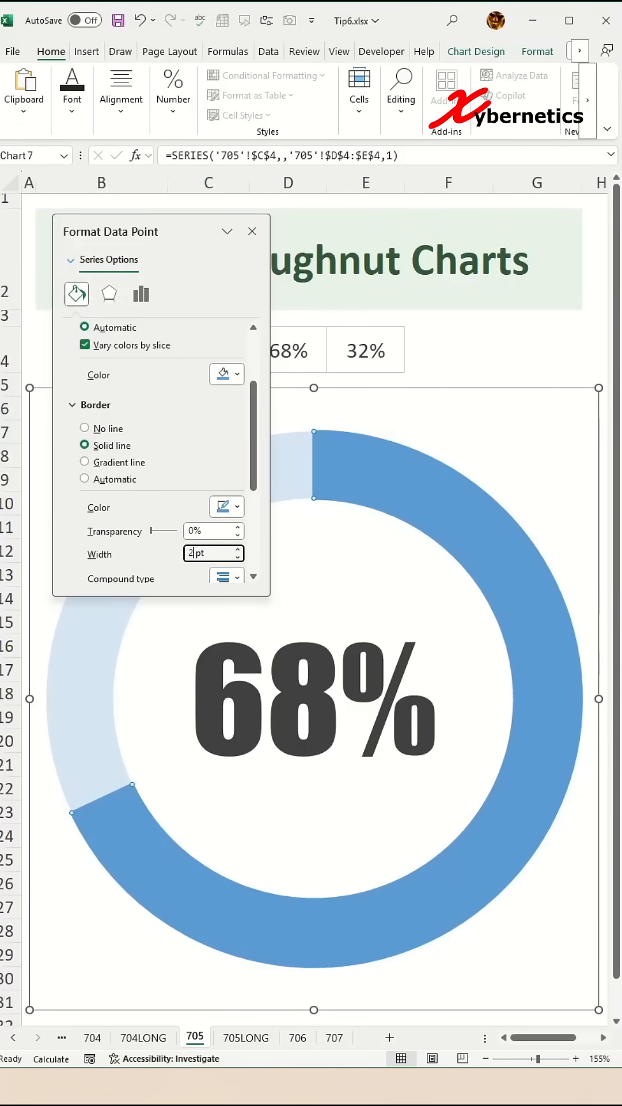
{"action": "type", "text": "28"}
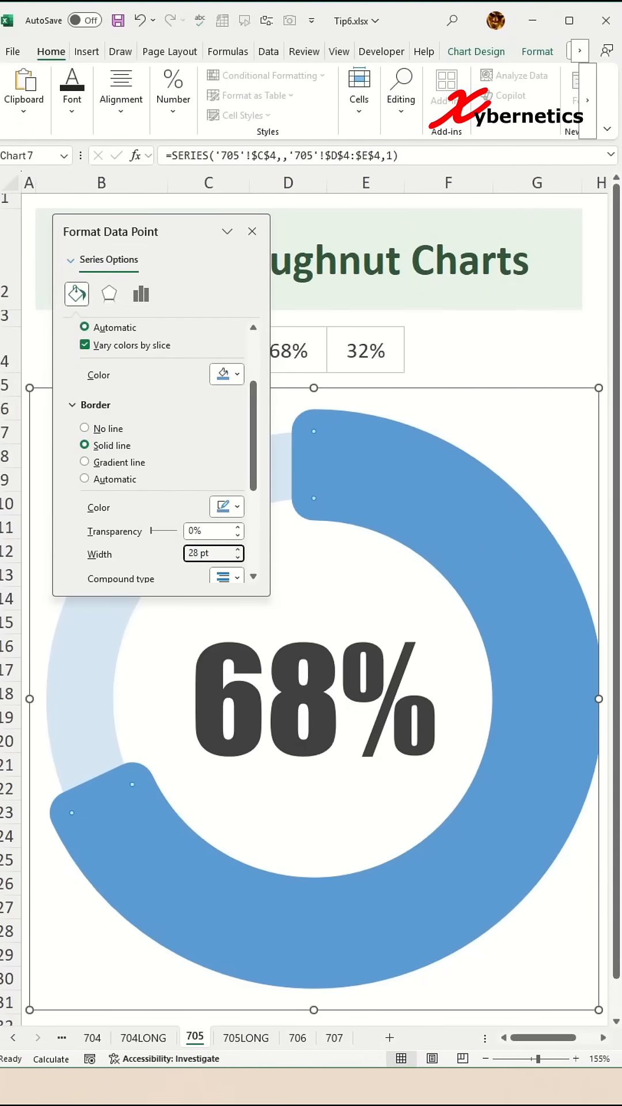
{"action": "scroll", "scroll_direction": "down", "scroll_amount": 3}
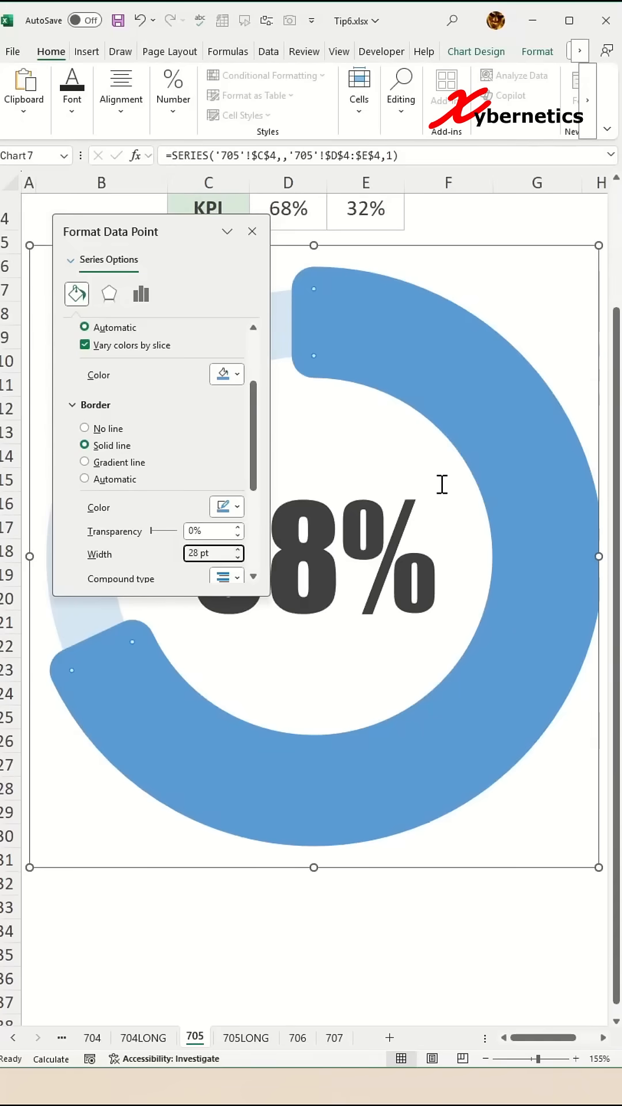
{"action": "scroll", "scroll_direction": "down", "scroll_amount": 3}
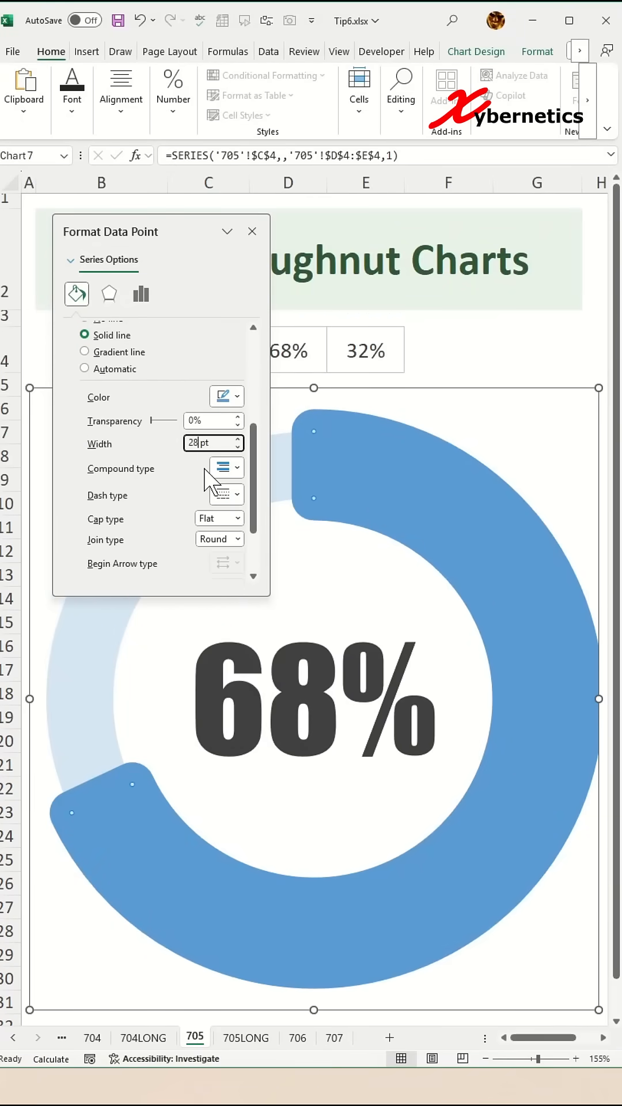
- Set the main slice border to Round cap type and Round Dot dash type
{"action": "left_click", "coordinate": [237, 481]}
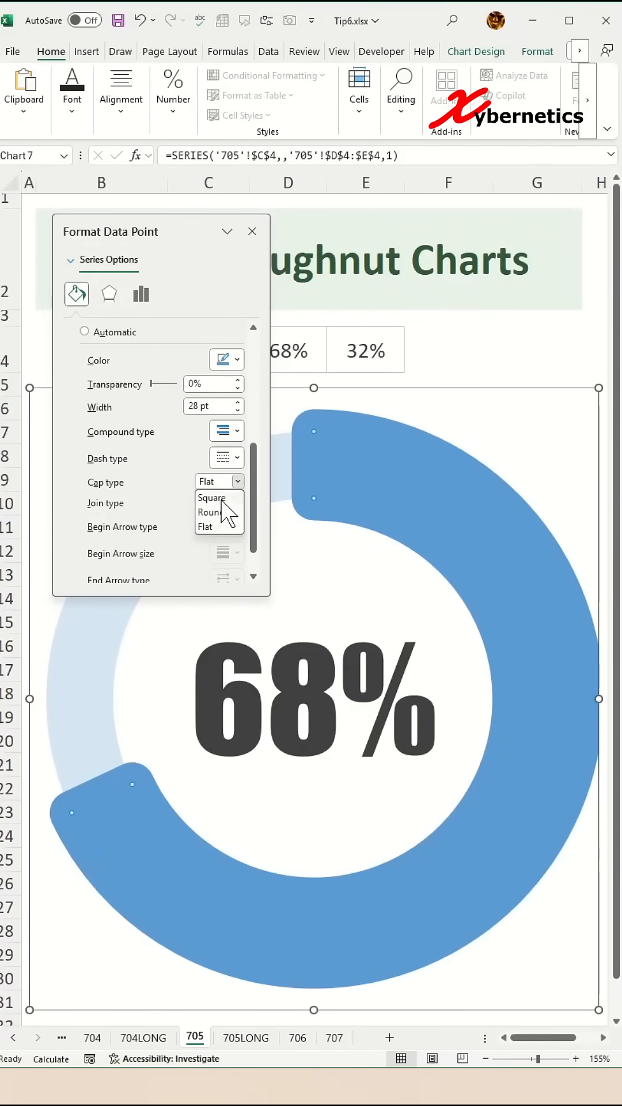
{"action": "left_click", "coordinate": [237, 458]}
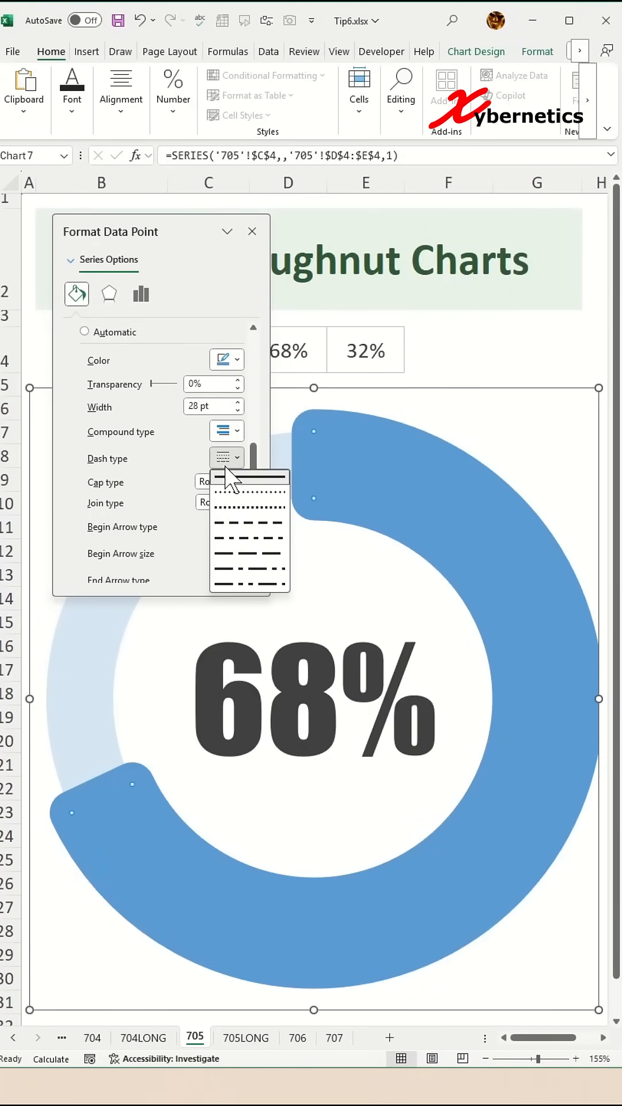
{"action": "mouse_move", "coordinate": [249, 492]}
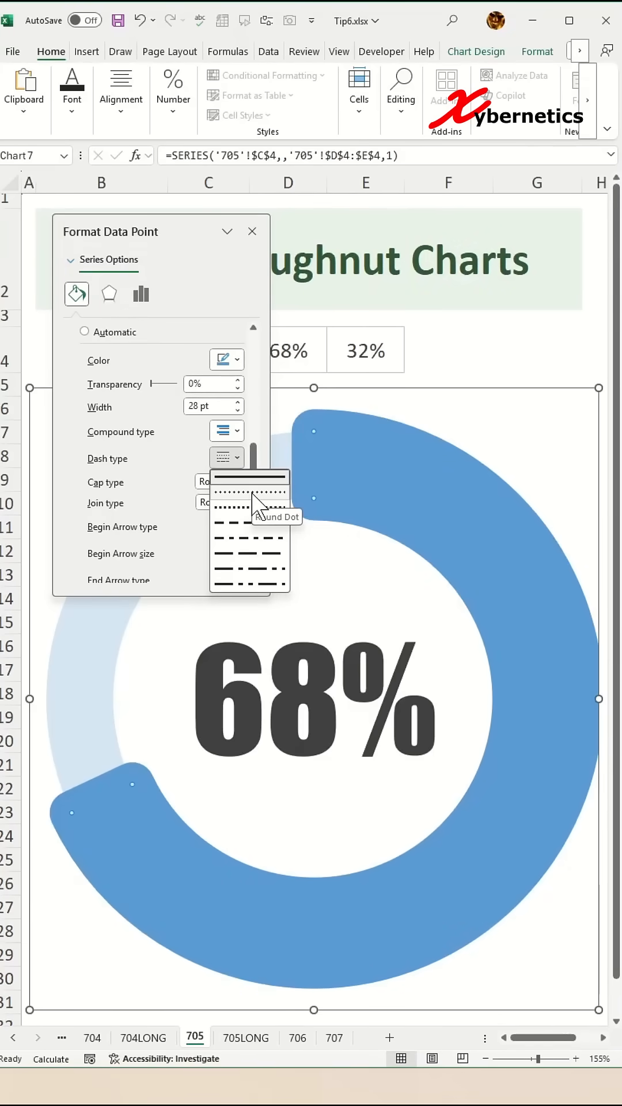
{"action": "left_click", "coordinate": [249, 489]}
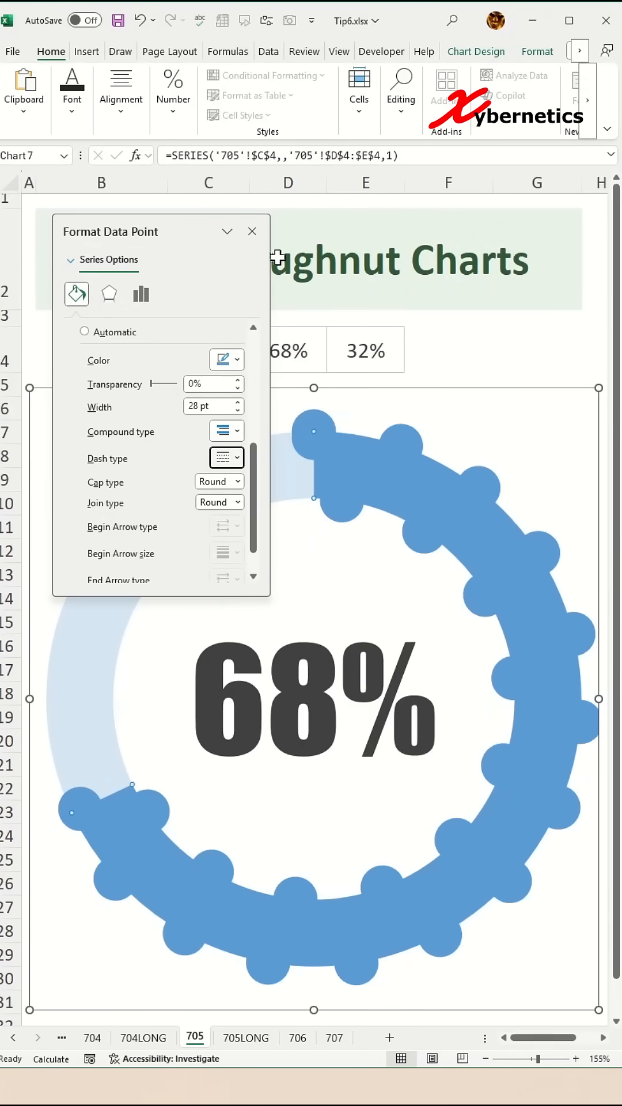